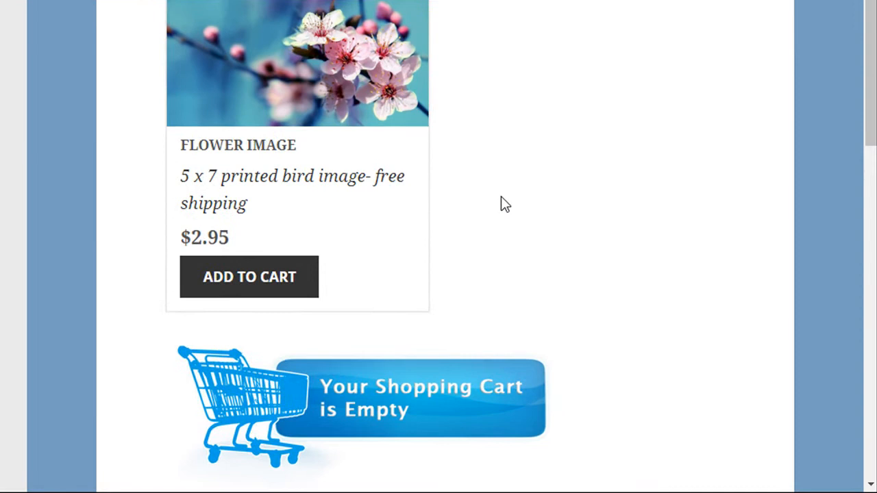
mouse_move(592, 365)
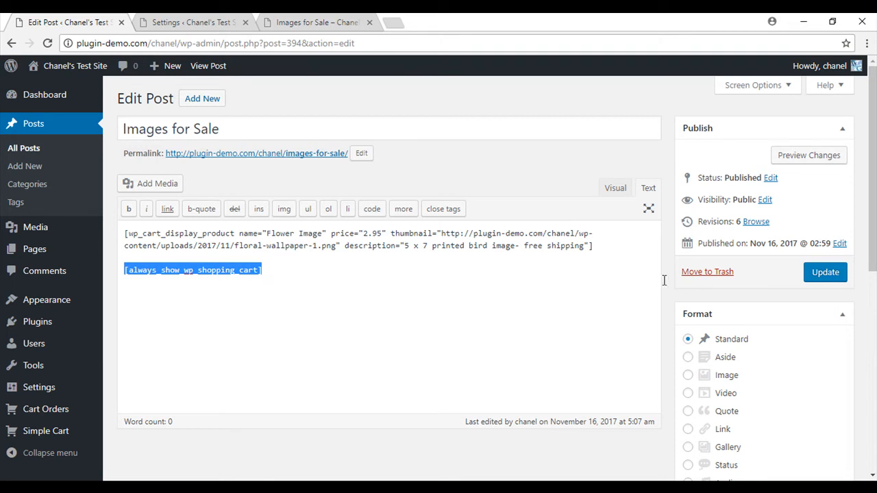
- Update the Images for Sale post to save its cart shortcode
click(824, 272)
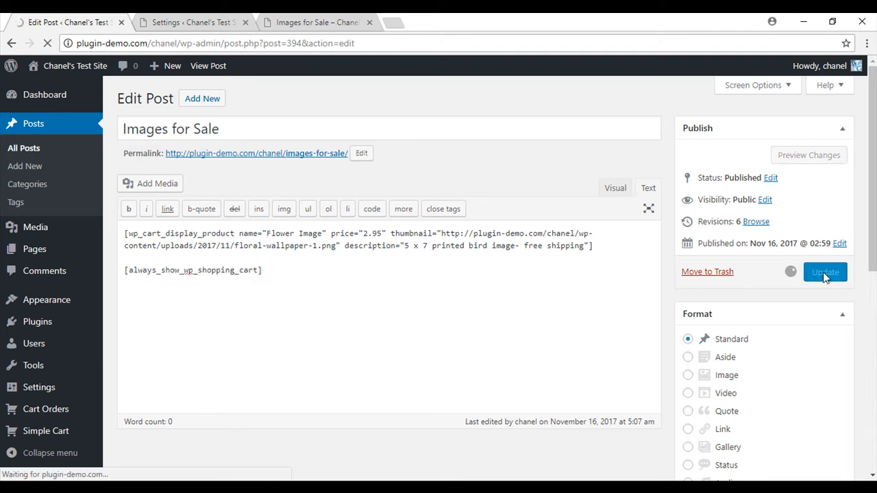
click(824, 272)
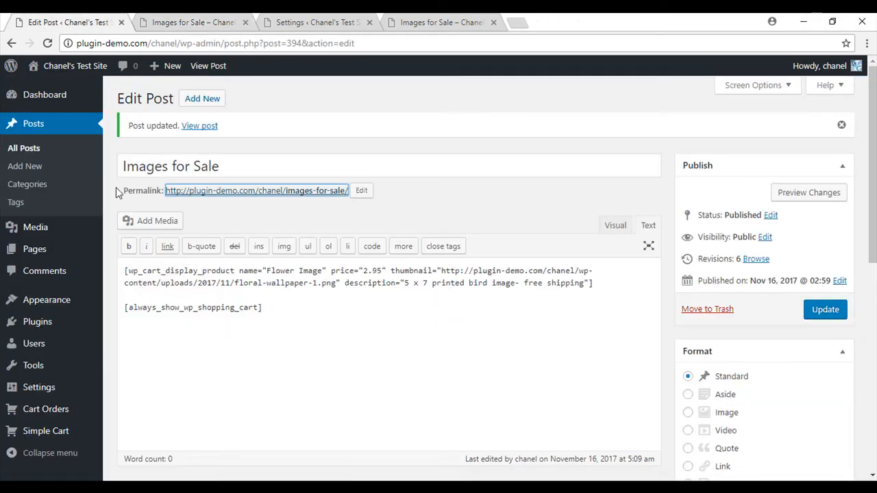
- Remove 'always_' so the shortcode reads show_wp_shopping_cart, then bring up the permalink menu
double_click(208, 307)
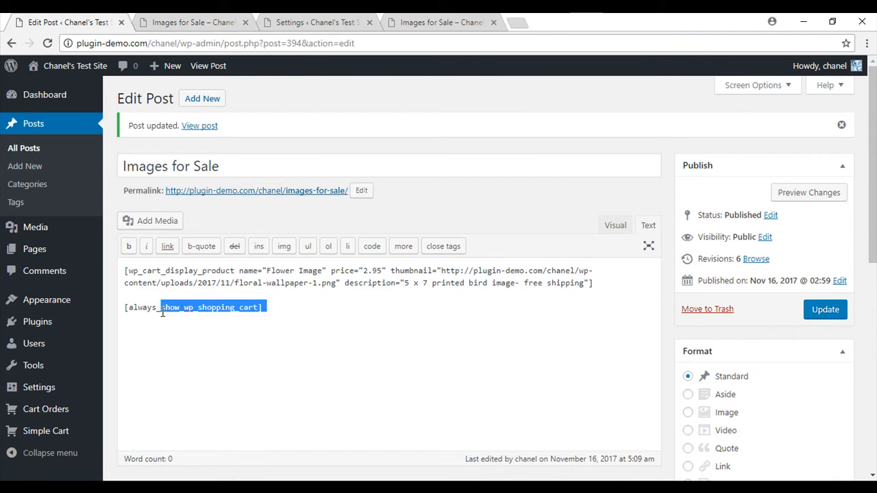
double_click(142, 306)
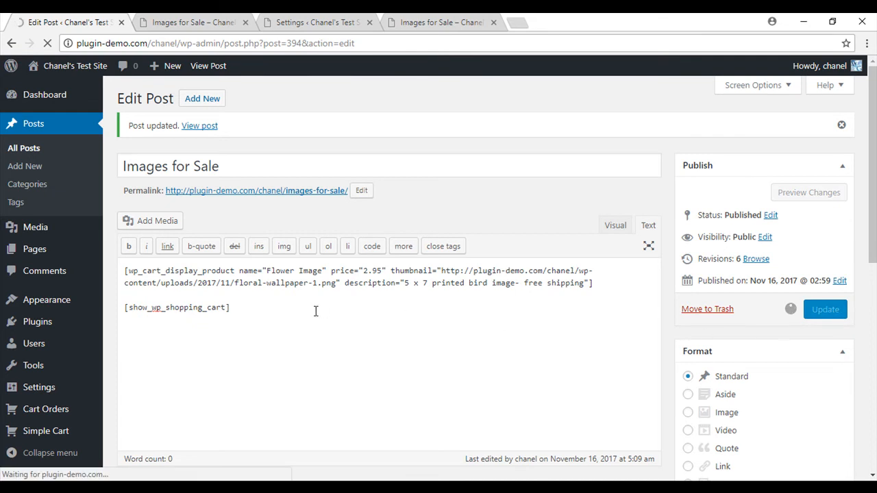
right_click(256, 191)
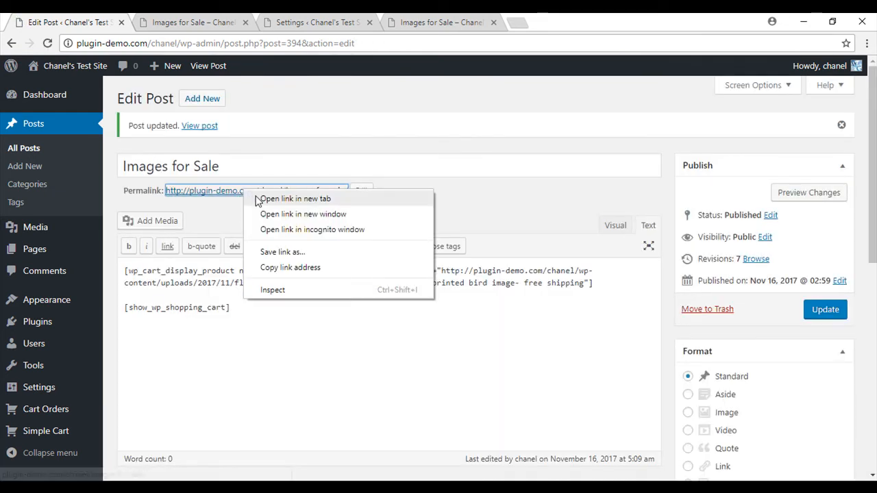
- Open the live post in a new tab and add Flower Image ($2.95) to the cart
click(293, 198)
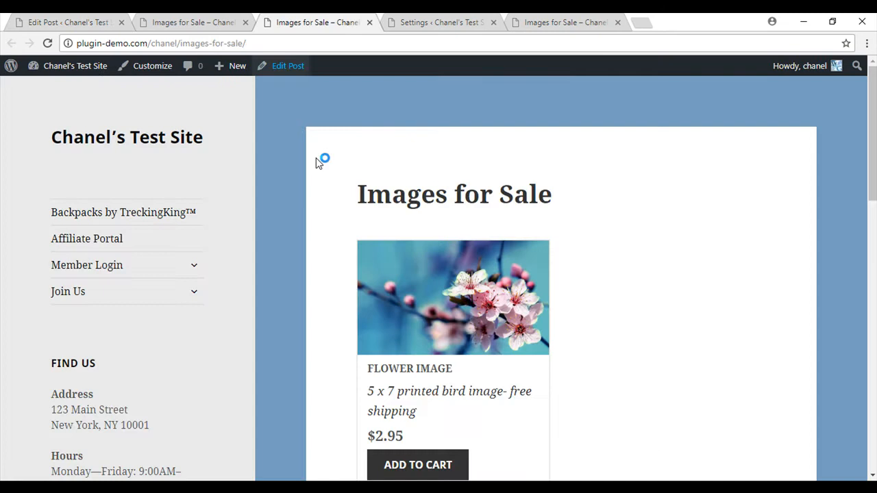
scroll(down, 3)
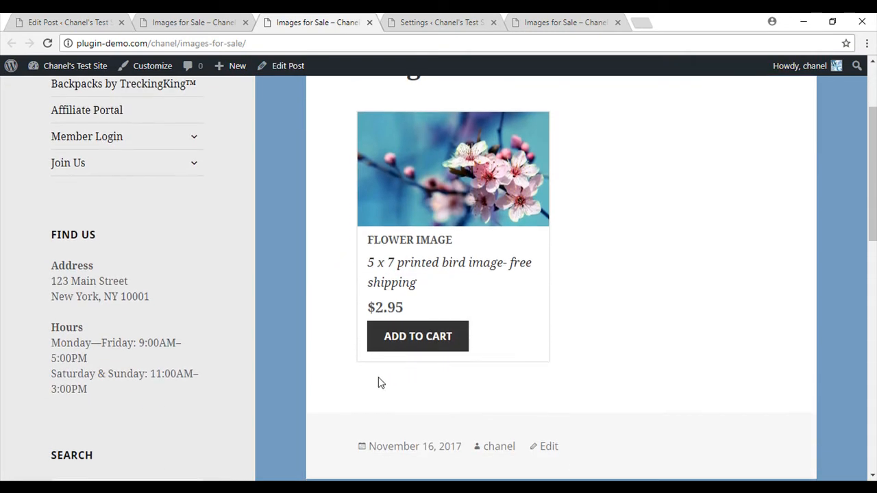
mouse_move(368, 386)
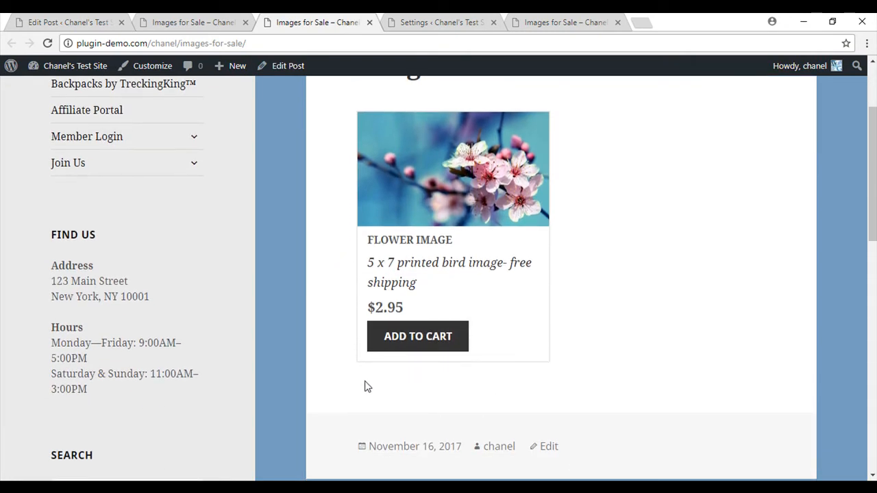
mouse_move(365, 378)
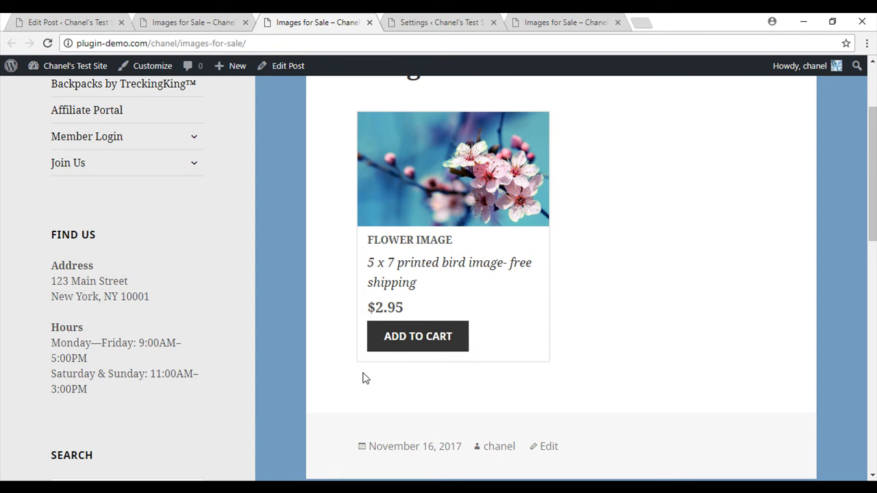
click(417, 335)
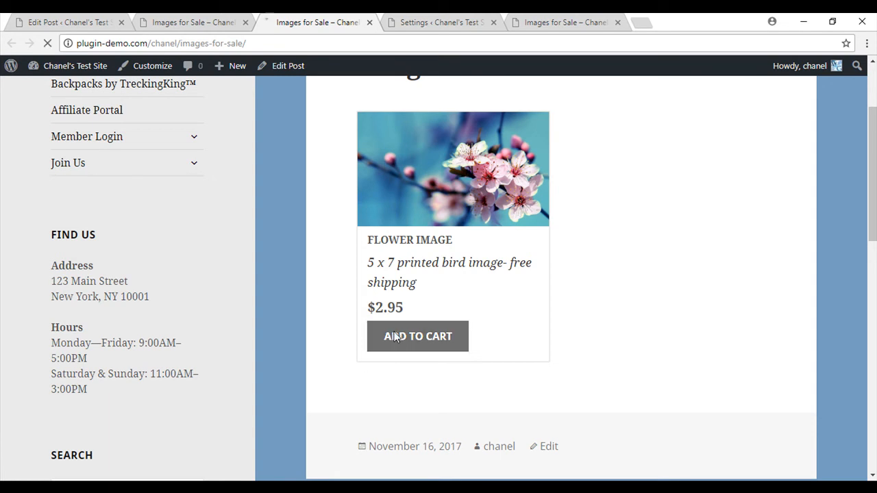
click(418, 335)
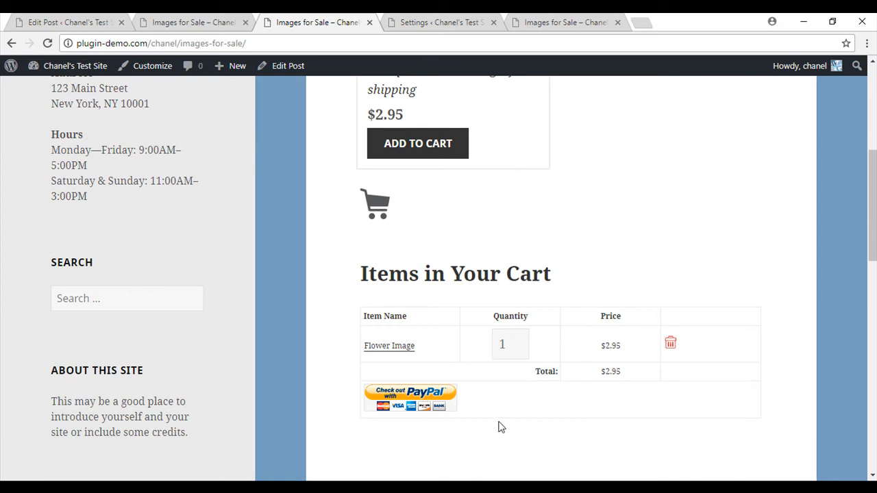
scroll(up, 3)
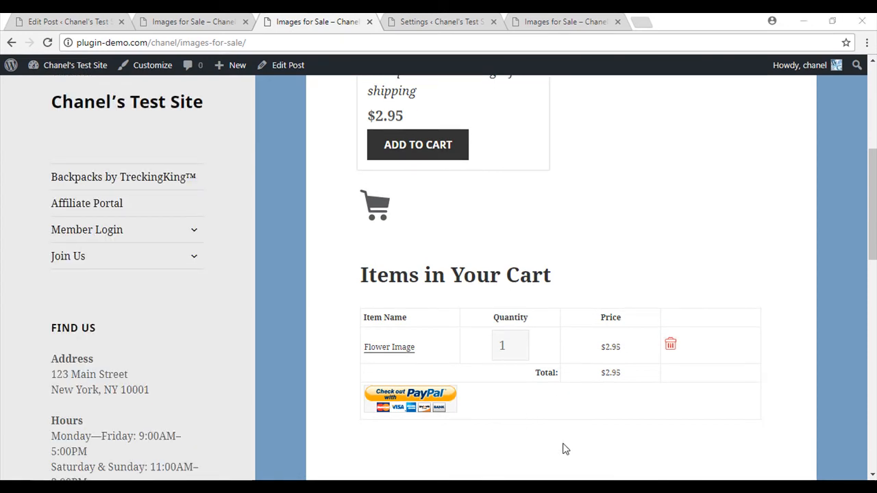
mouse_move(120, 107)
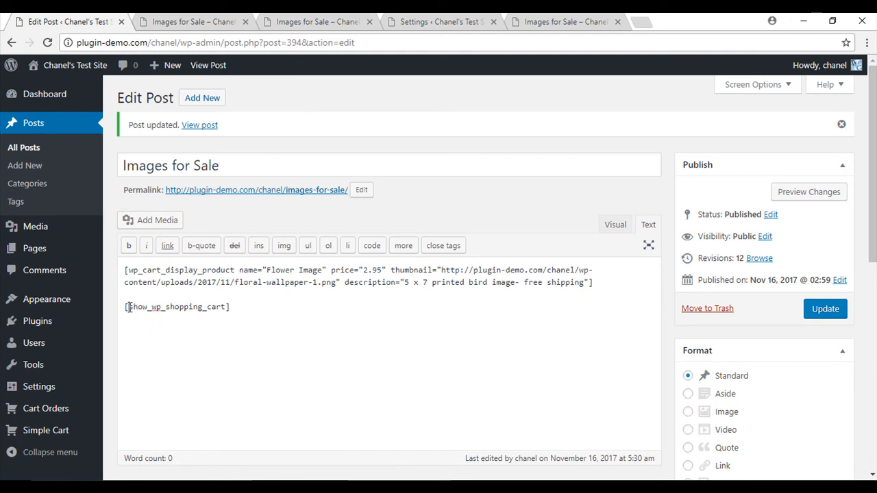
- Restore the shortcode to always_show_wp_shopping_cart and update the post
text(always_)
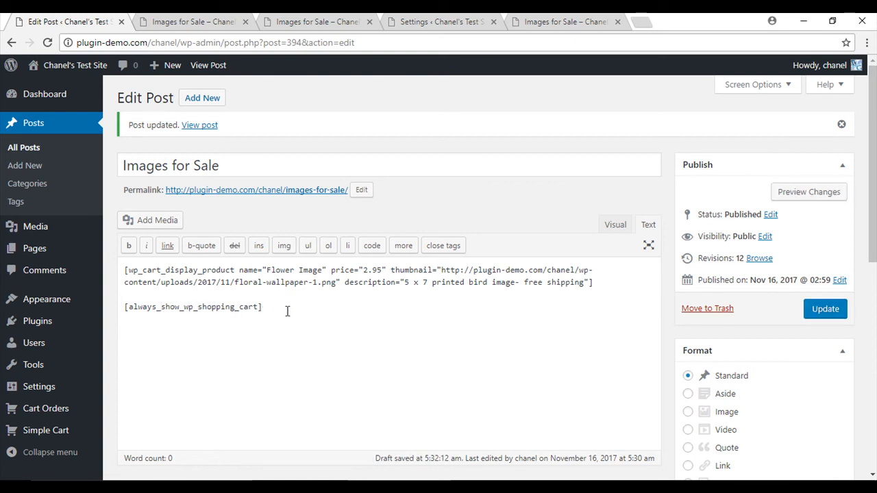
click(825, 308)
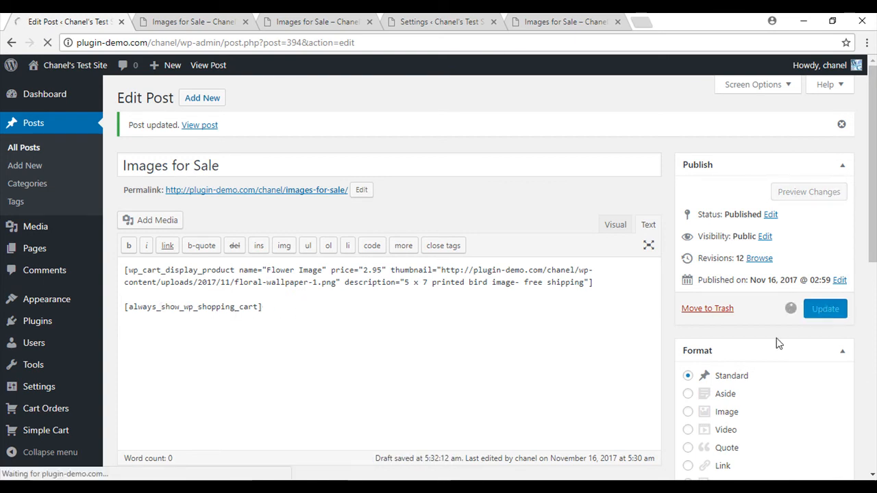
click(824, 308)
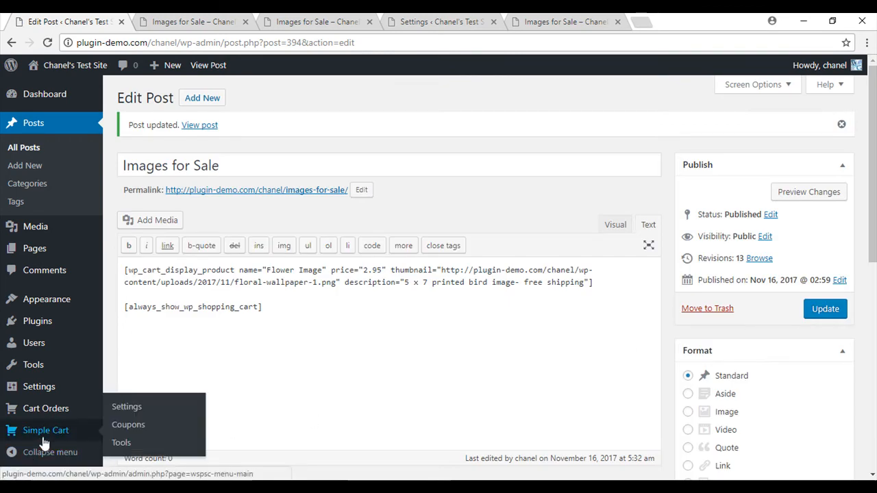
- Set Simple Cart's empty-cart text to 'Your Cart is Currently Empty.' and update options
click(126, 406)
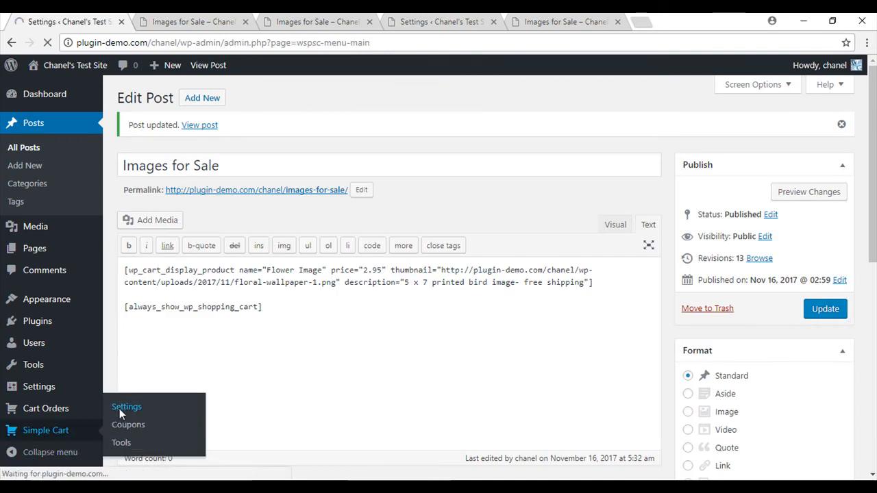
click(127, 406)
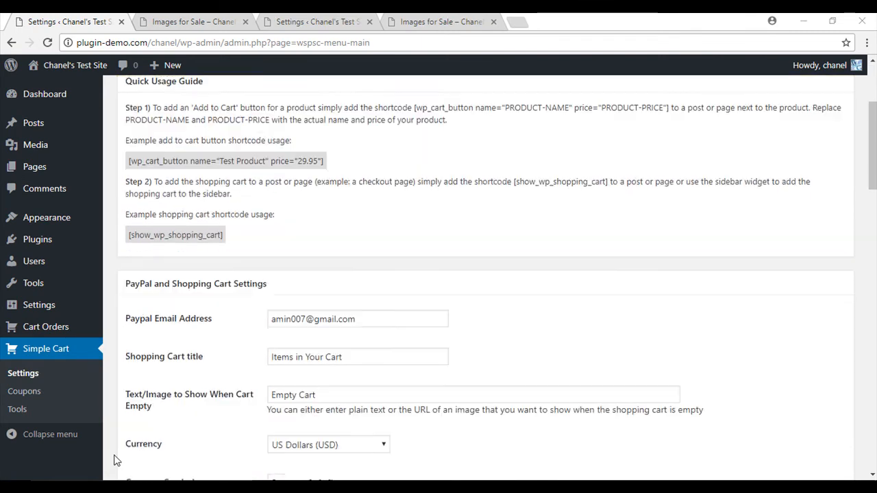
scroll(down, 3)
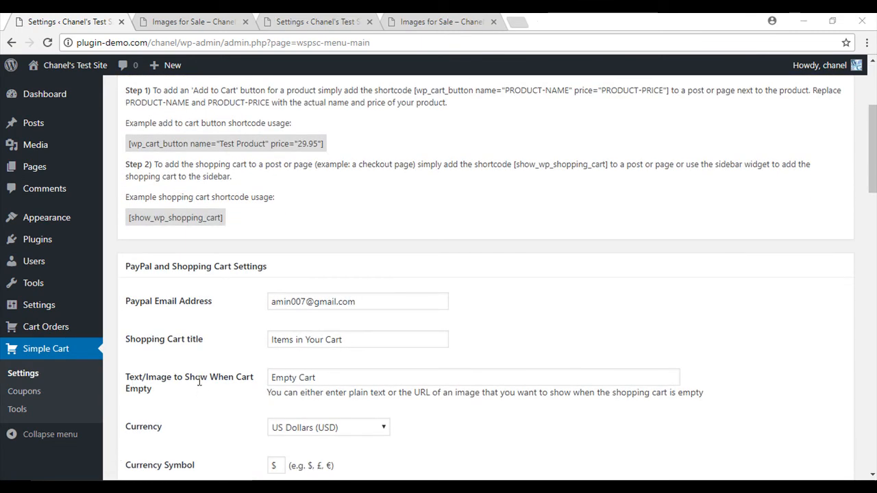
click(473, 377)
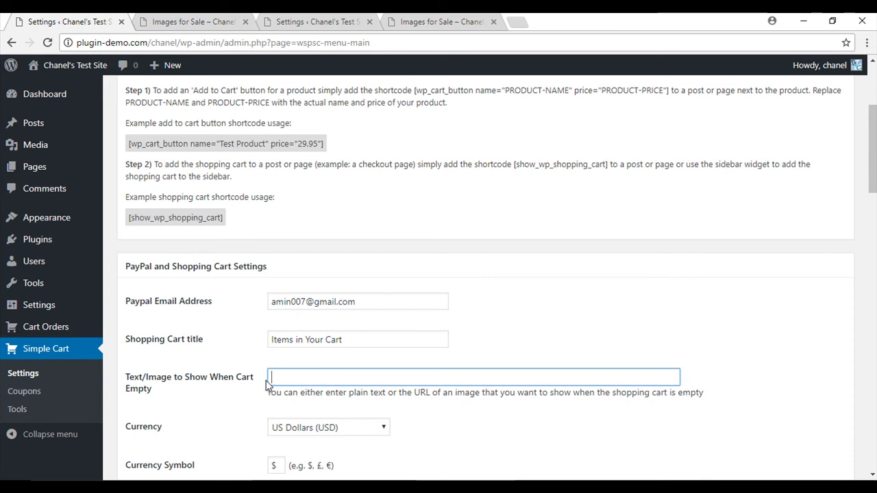
text(You)
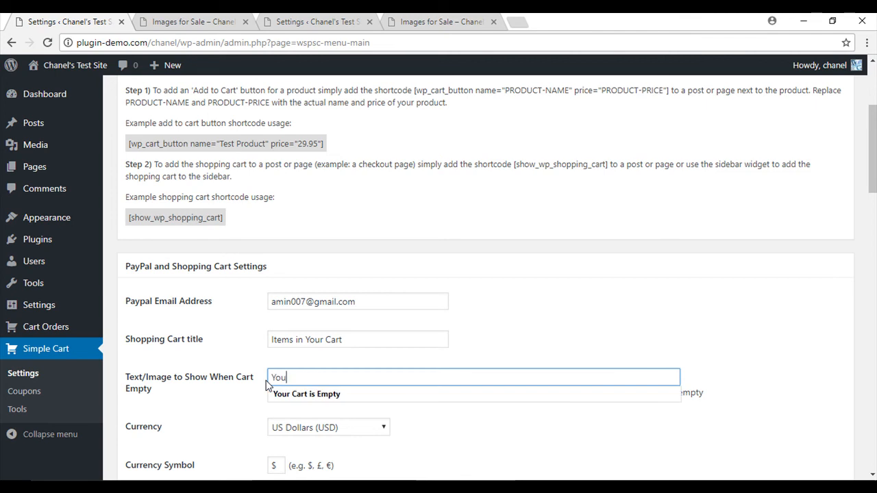
text(Your Cart is Currently Empty.)
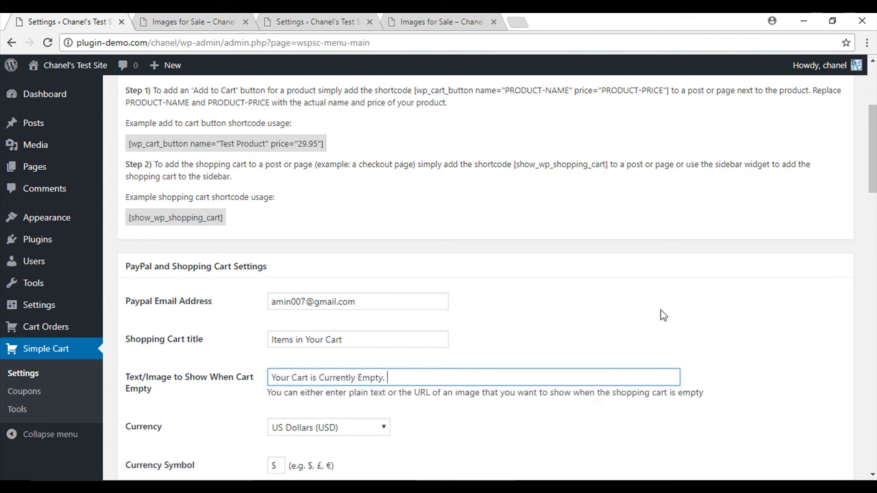
scroll(down, 3)
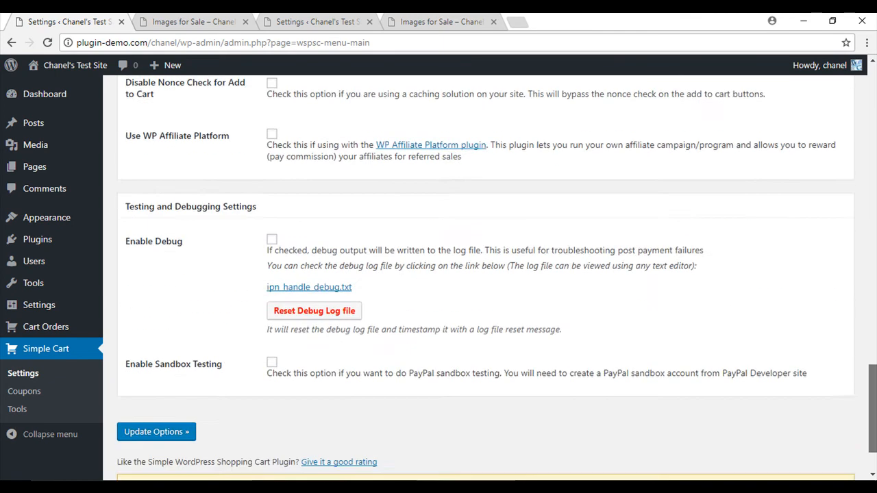
click(156, 431)
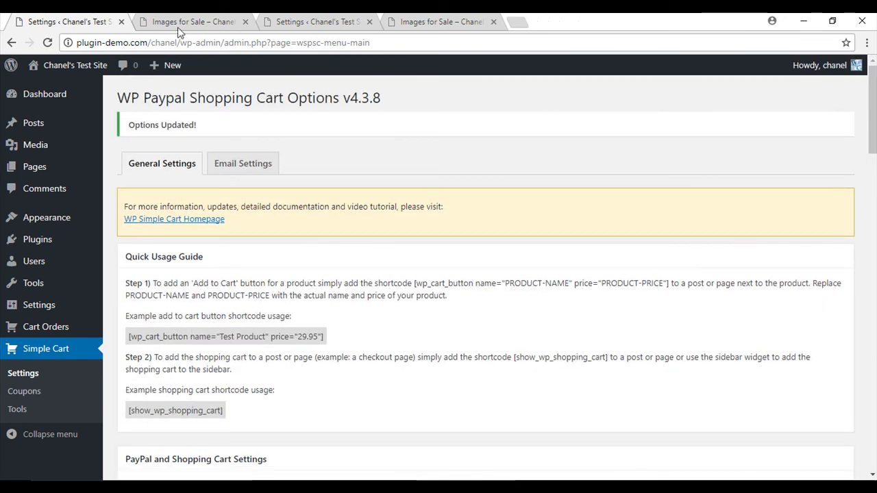
- Delete the Flower Image item from the cart on the live Images for Sale page
click(192, 21)
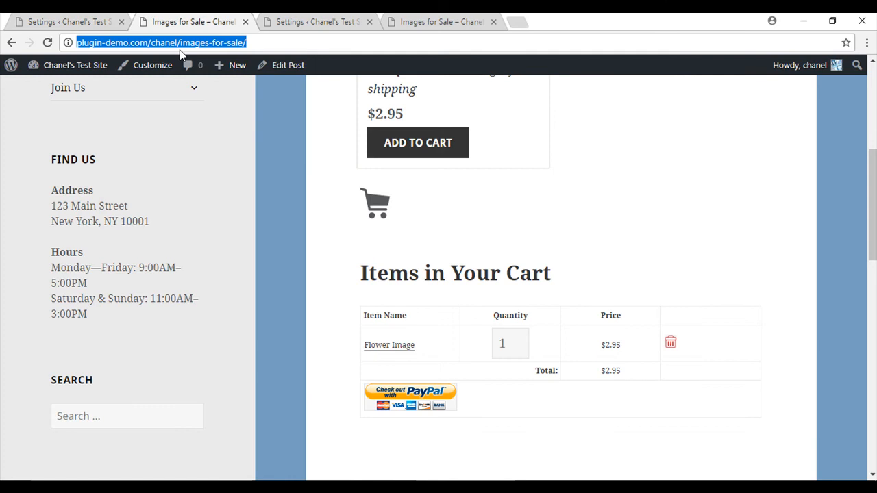
scroll(down, 3)
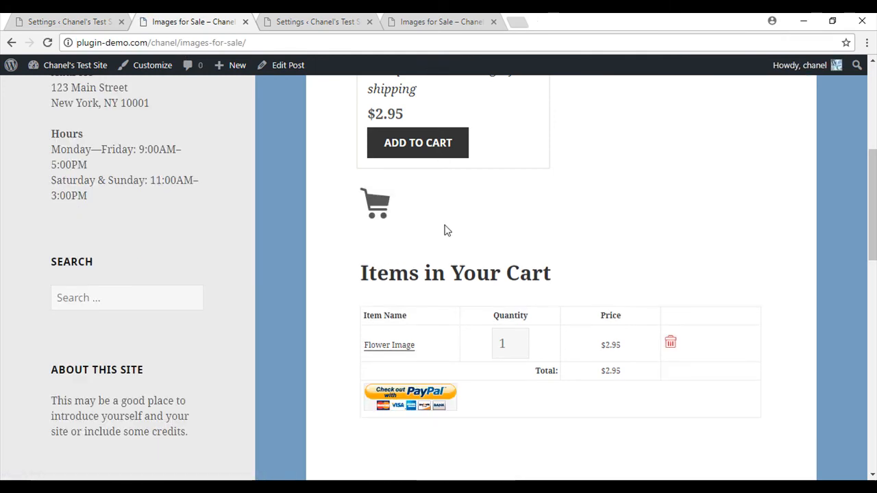
click(670, 343)
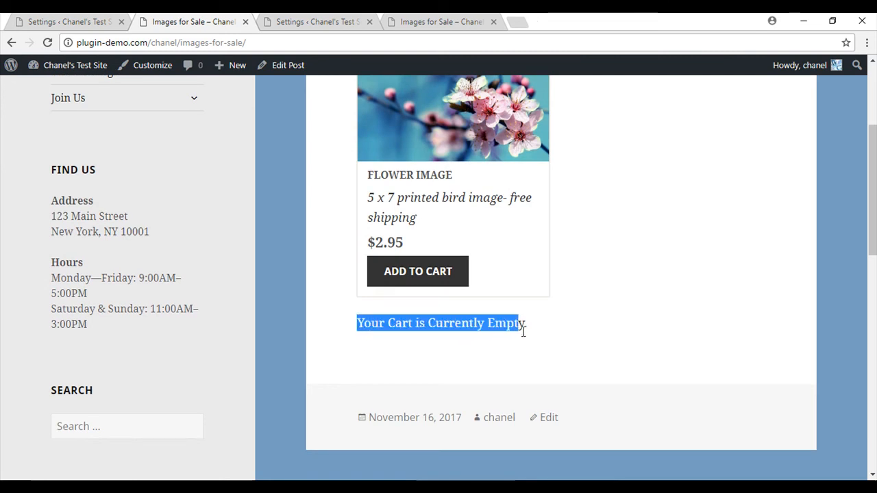
click(531, 329)
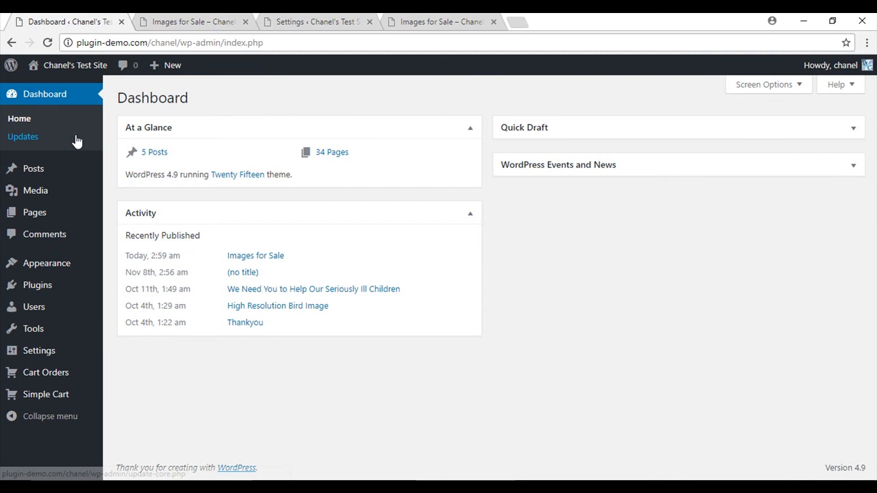
- Copy the empty-shopping-cart image's URL from its Media Library details, then close them
click(35, 191)
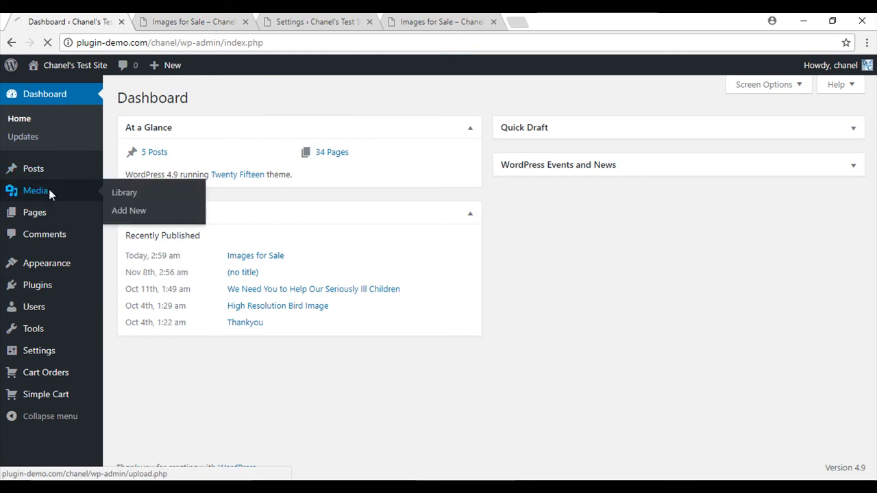
click(124, 191)
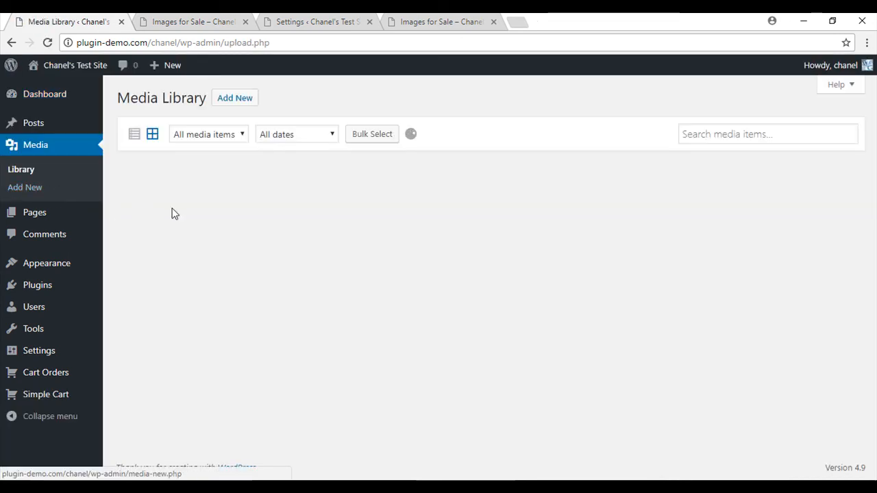
click(174, 212)
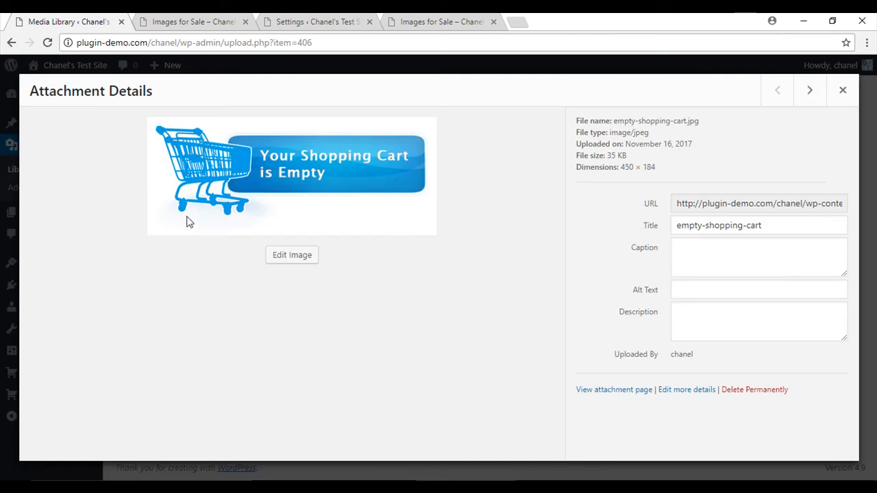
mouse_move(663, 224)
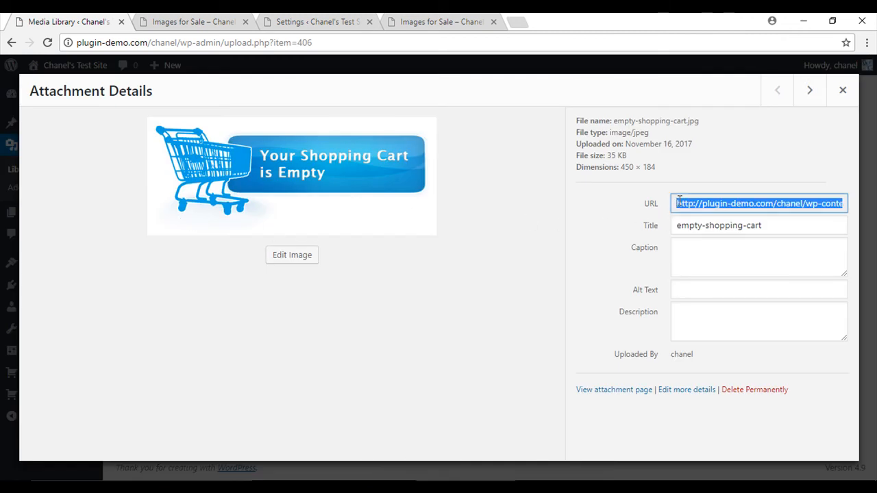
right_click(759, 203)
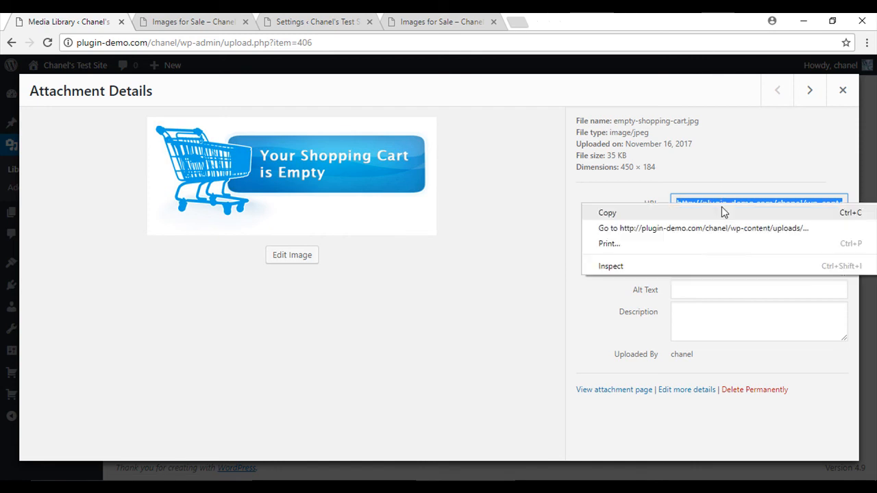
click(607, 212)
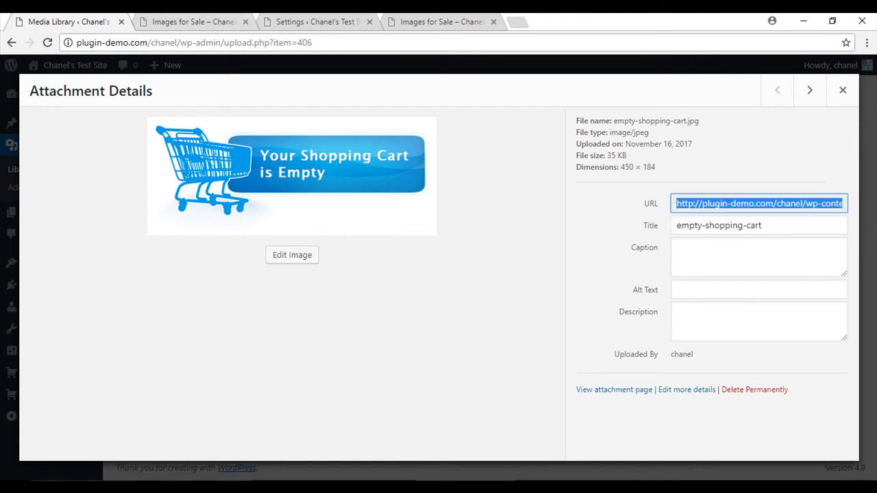
click(843, 89)
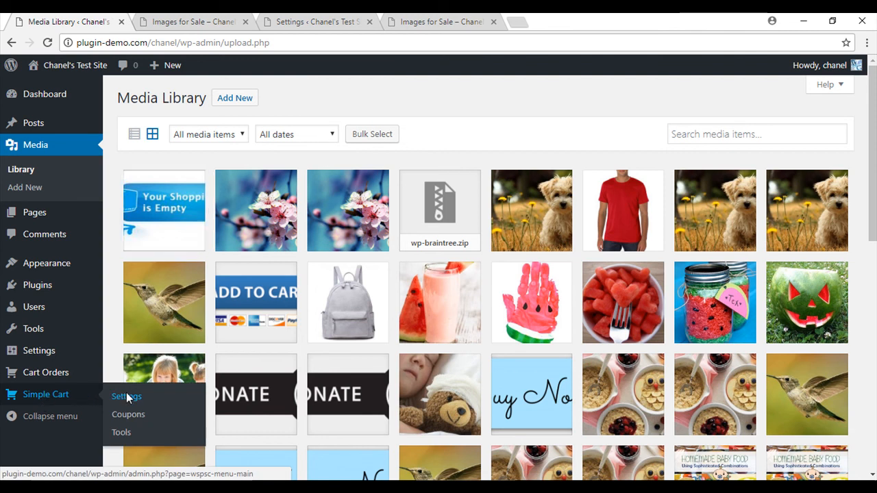
- Put the empty-shopping-cart.jpg URL in Simple Cart's empty-cart field and update options
click(126, 396)
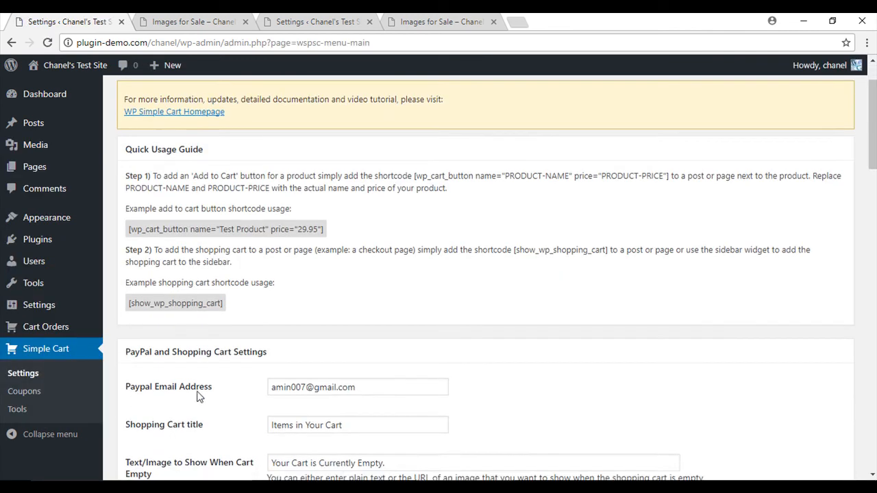
scroll(down, 3)
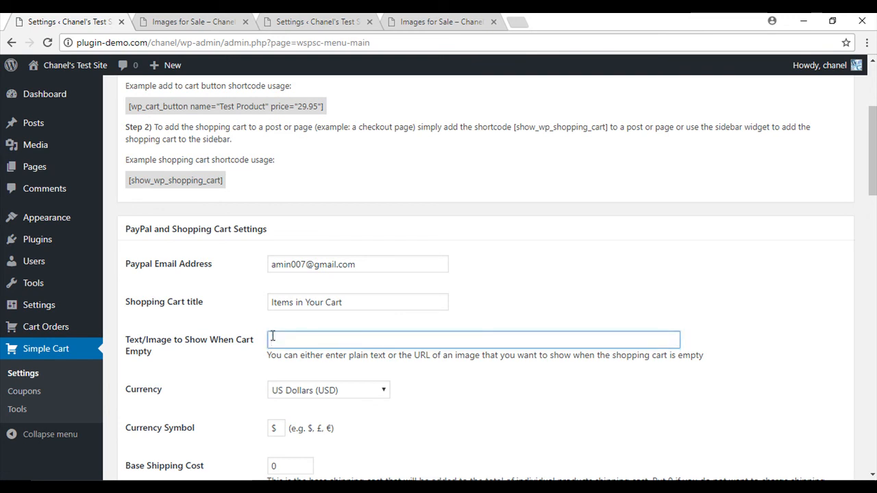
text(http://plugin-demo.com/chanel/wp-content/uploads/2017/11/empty-shopping-cart.jpg)
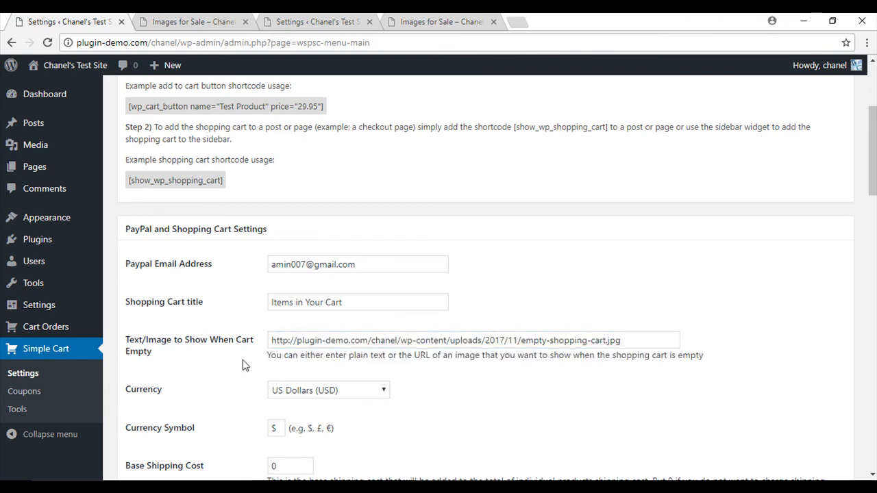
scroll(down, 3)
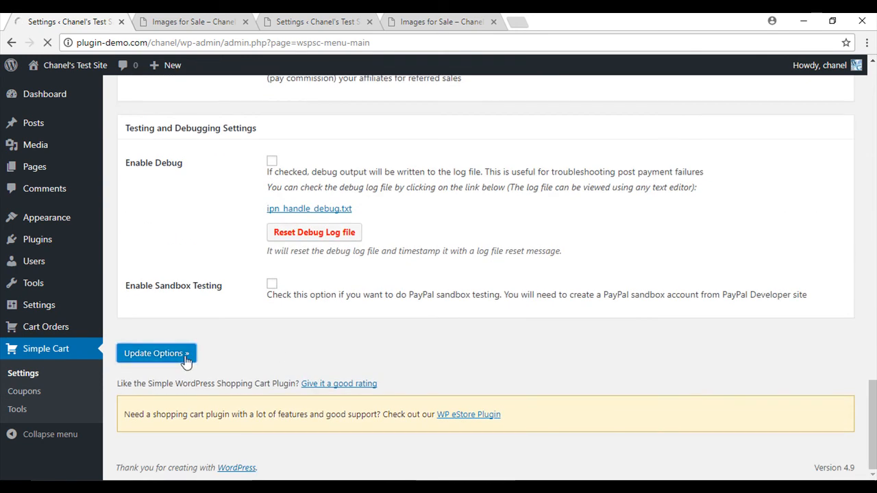
click(156, 352)
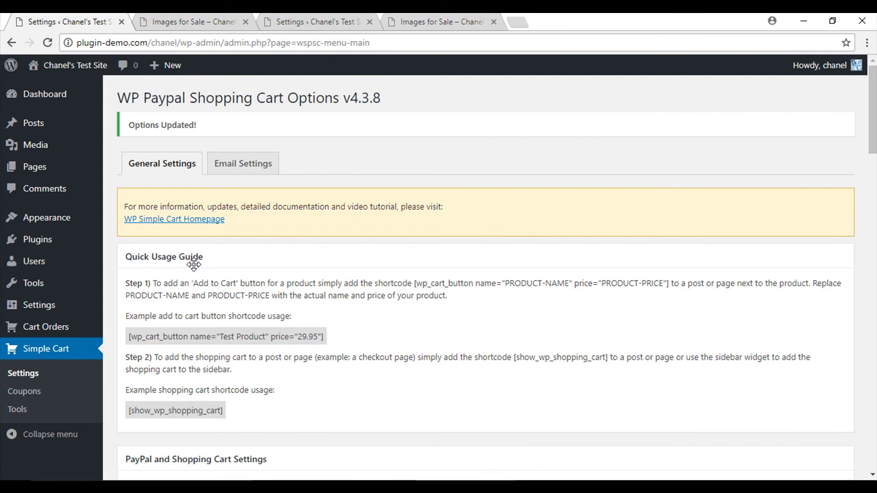
- Scroll the Images for Sale tab to find the empty-cart image below Flower Image
click(191, 21)
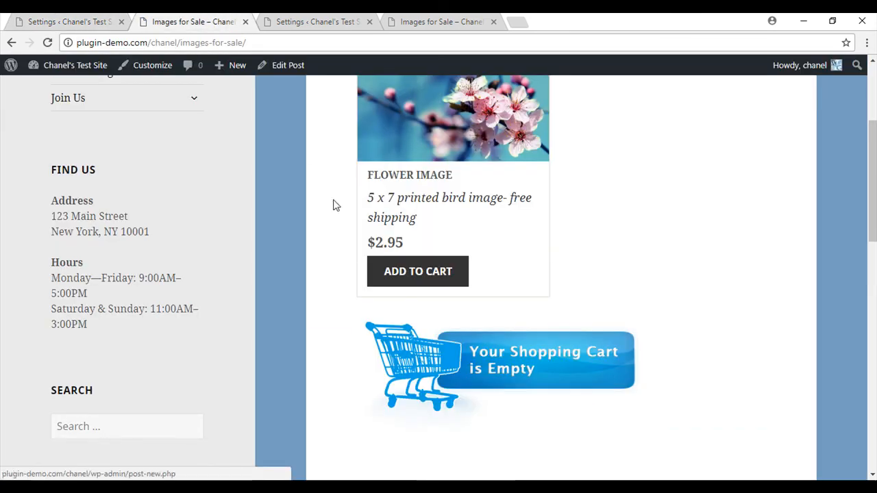
scroll(up, 3)
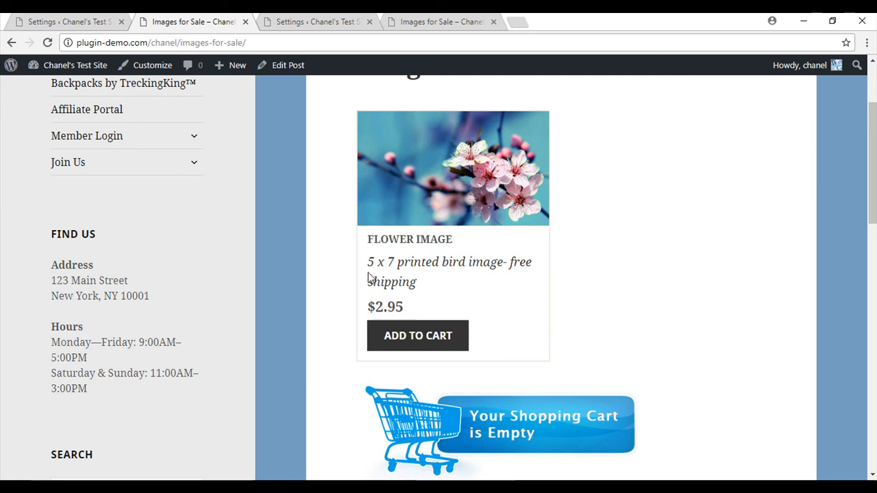
scroll(down, 3)
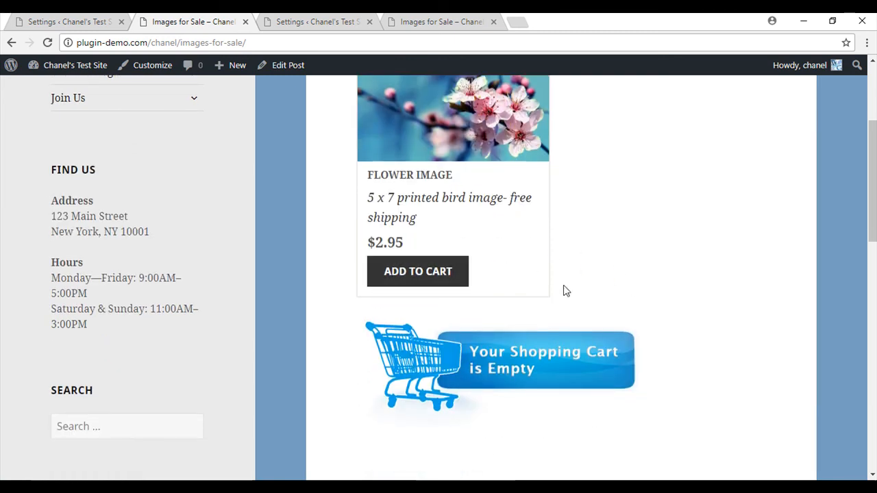
mouse_move(410, 427)
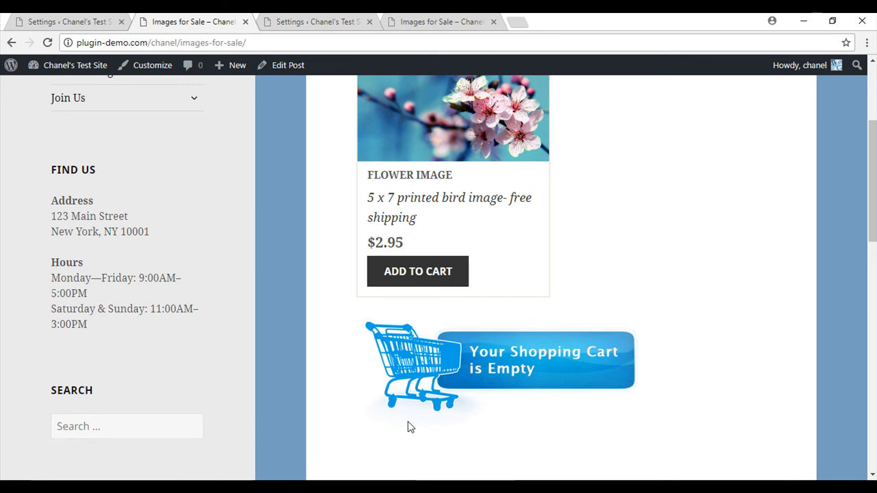
mouse_move(367, 393)
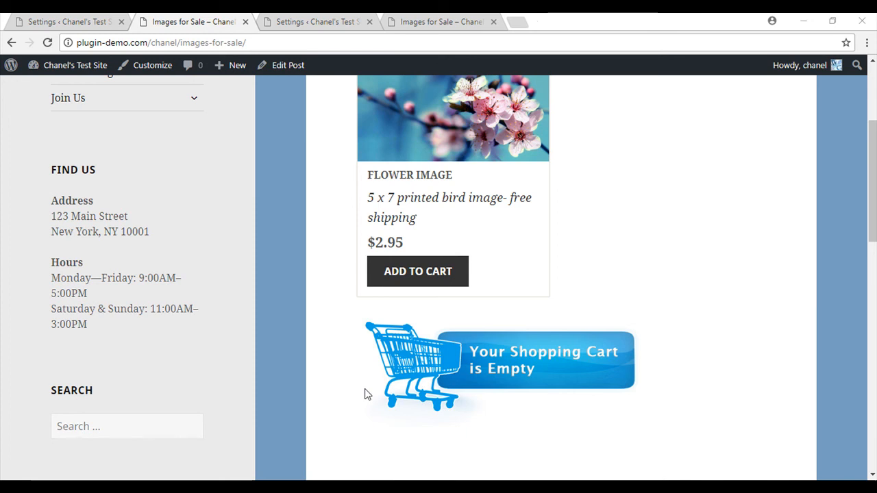
mouse_move(356, 371)
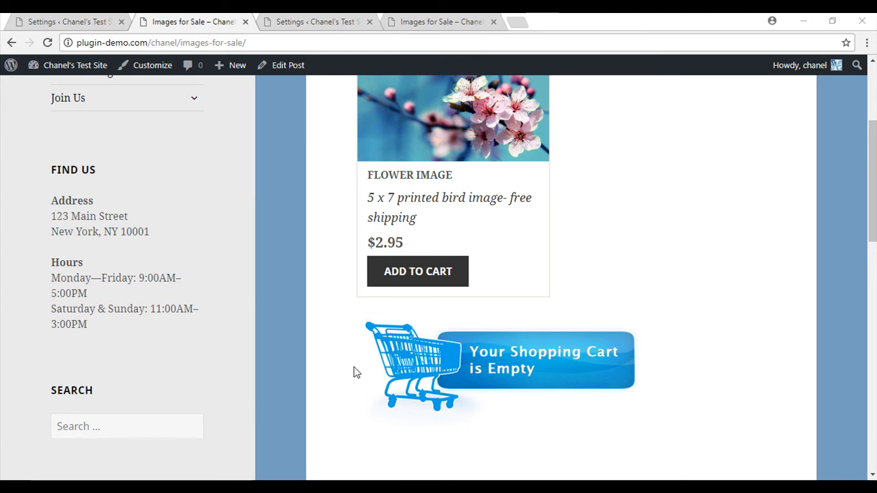
mouse_move(506, 437)
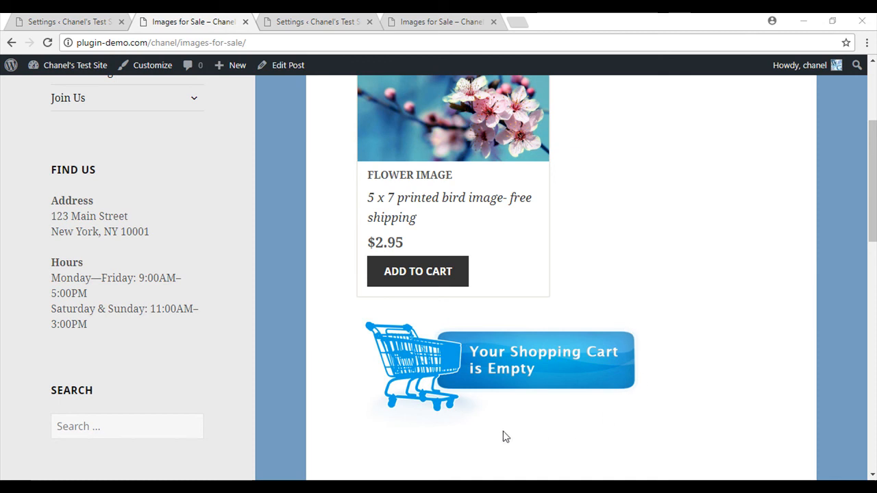
mouse_move(369, 326)
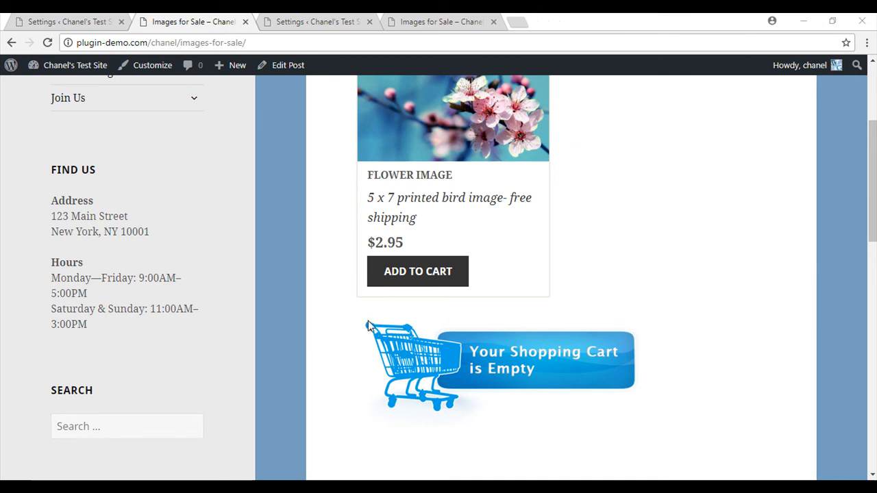
click(66, 21)
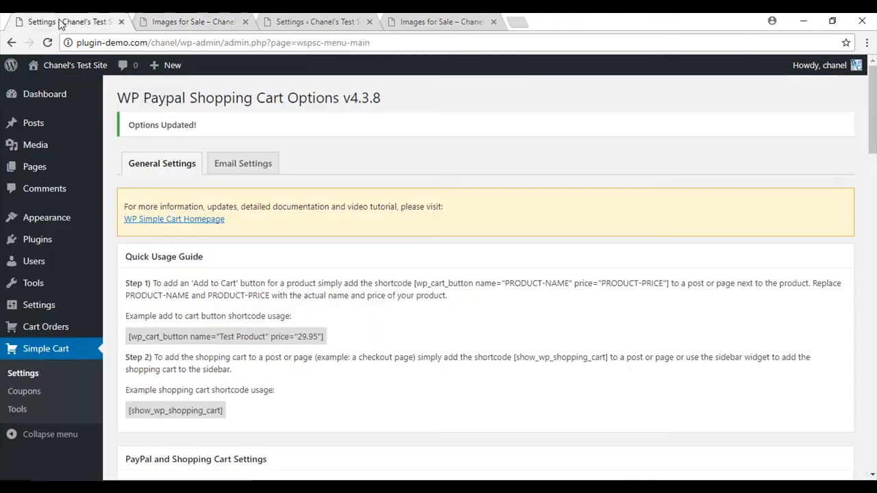
mouse_move(44, 94)
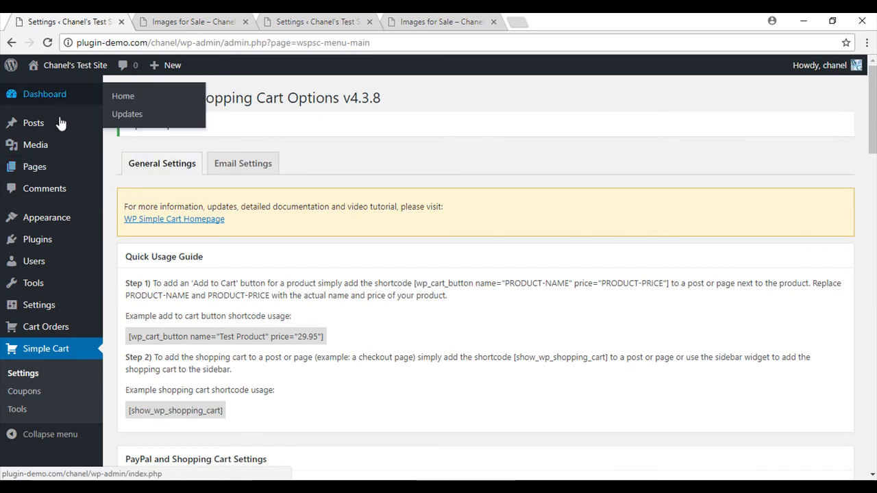
click(33, 122)
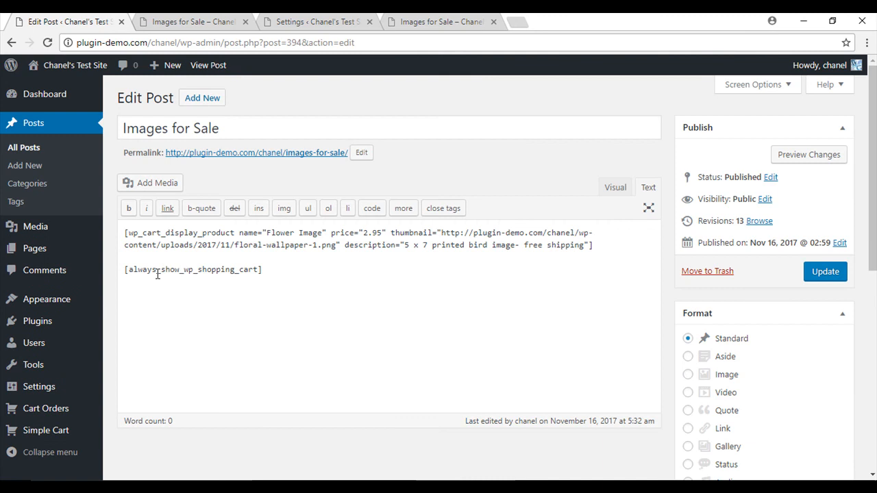
double_click(142, 269)
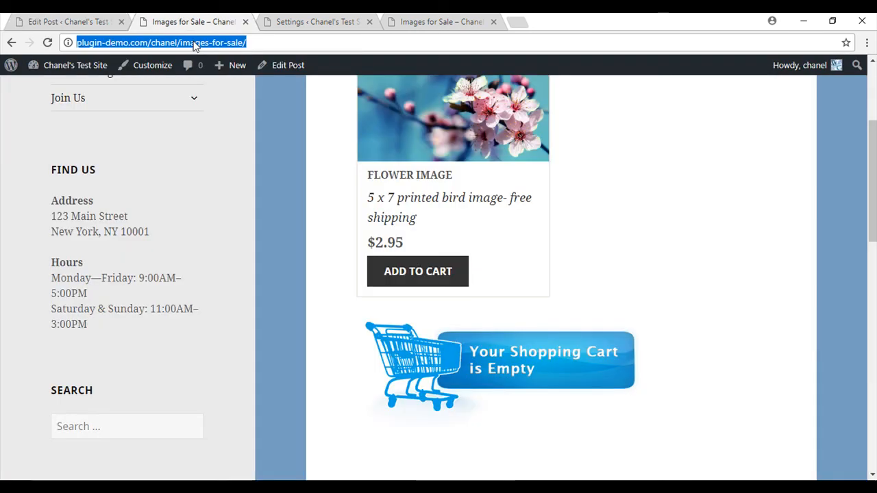
- Scroll the reloaded post to confirm Flower Image has no empty-cart image beneath
scroll(up, 3)
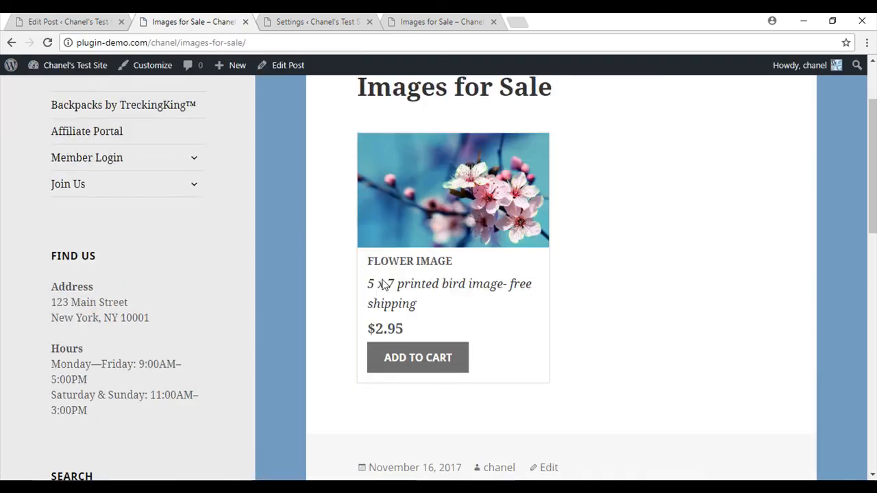
scroll(up, 3)
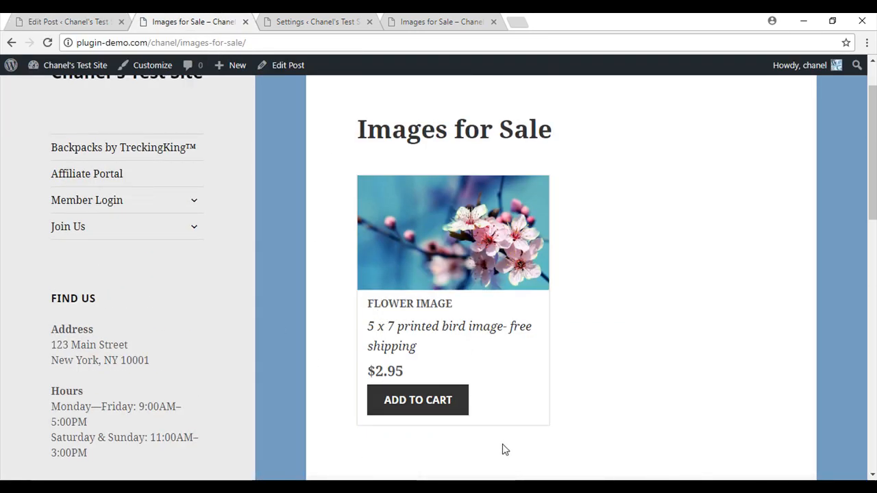
scroll(down, 3)
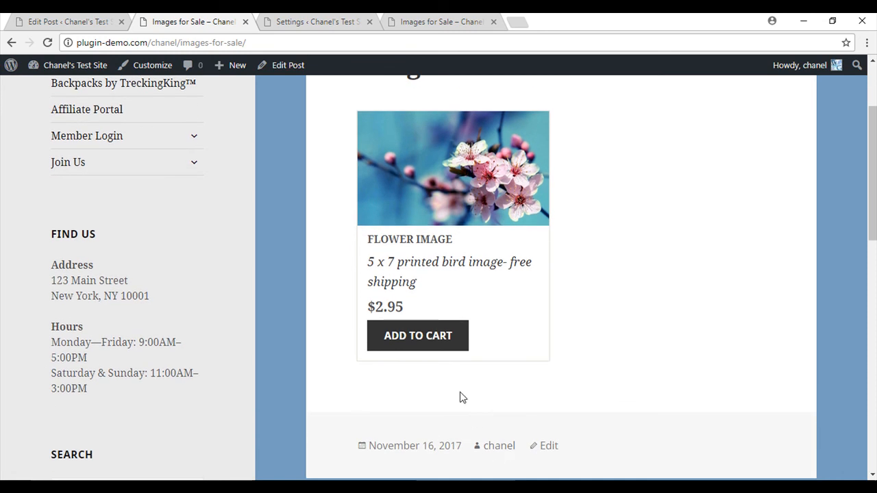
mouse_move(400, 406)
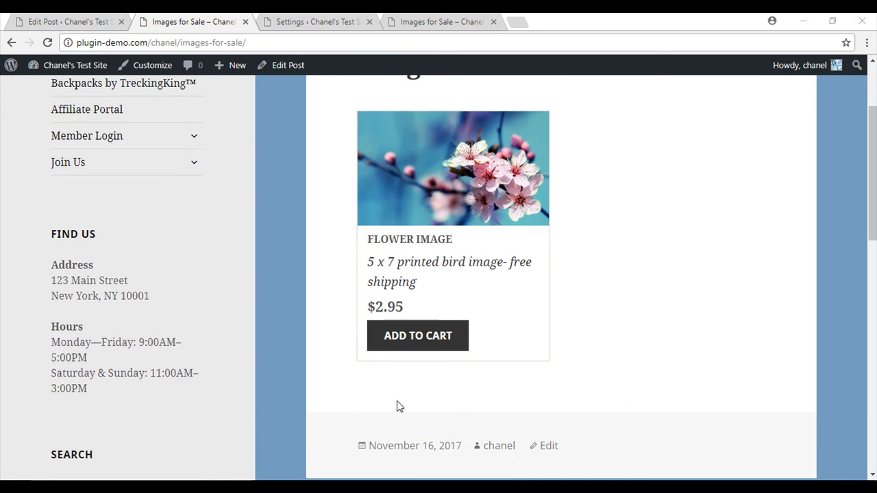